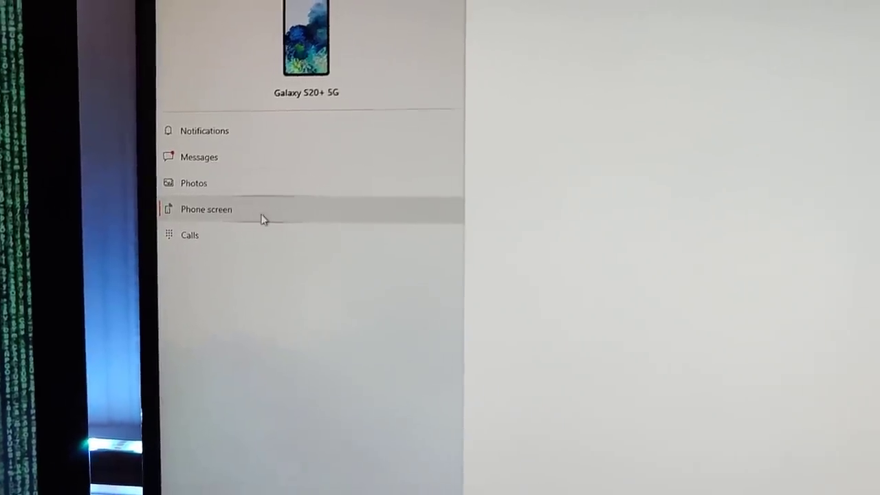
# Show the Phone screen view for the linked Galaxy S20+ 5G
pyautogui.click(206, 209)
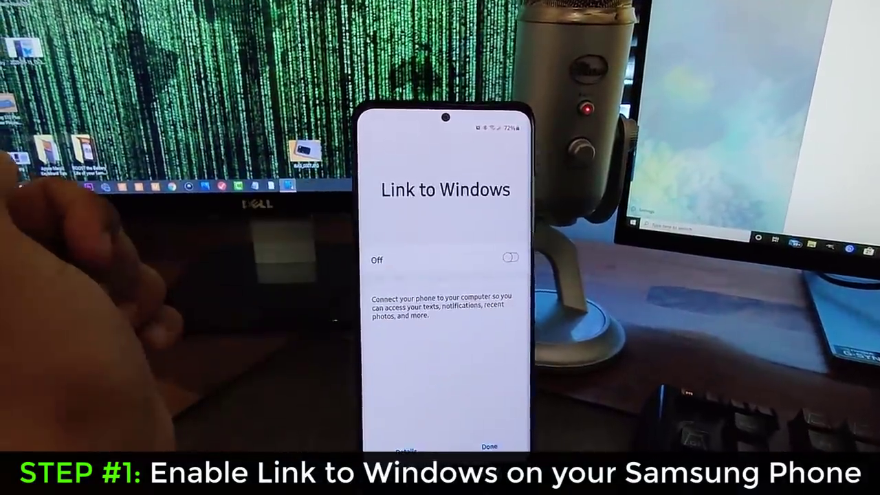
pyautogui.click(510, 257)
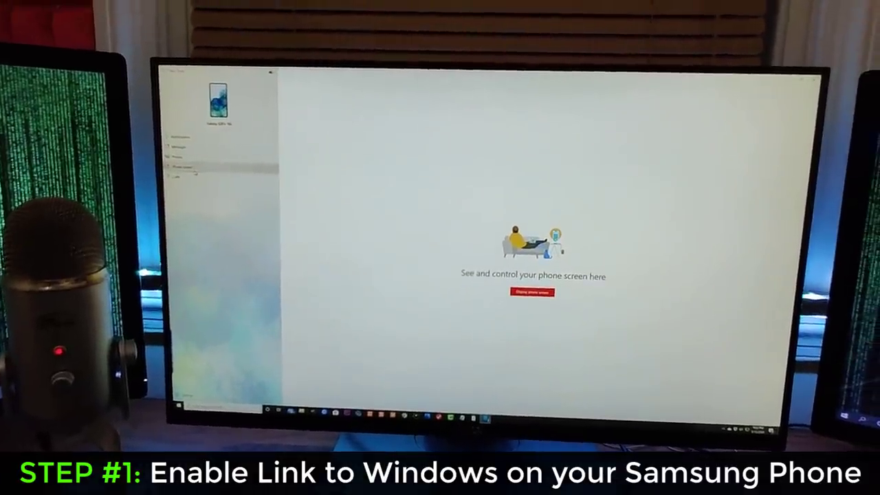
pyautogui.click(530, 291)
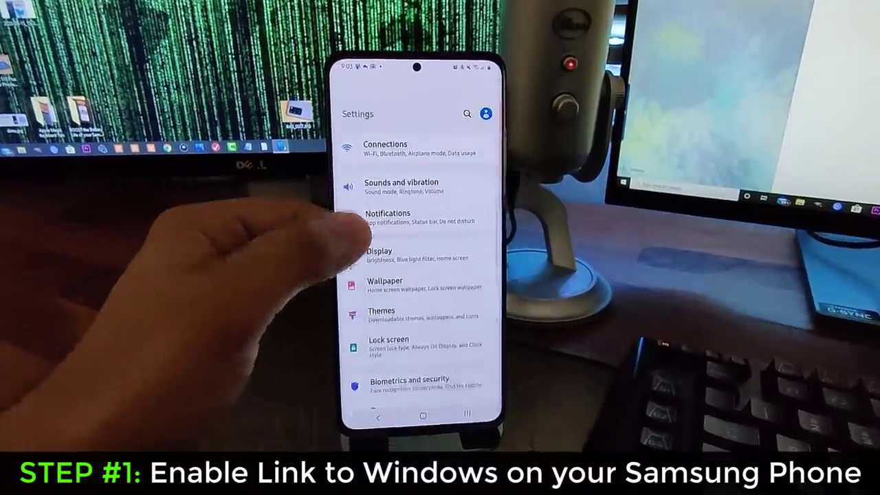
# Reach the Link to Windows setting under Advanced features in Android Settings
pyautogui.scroll(-3)
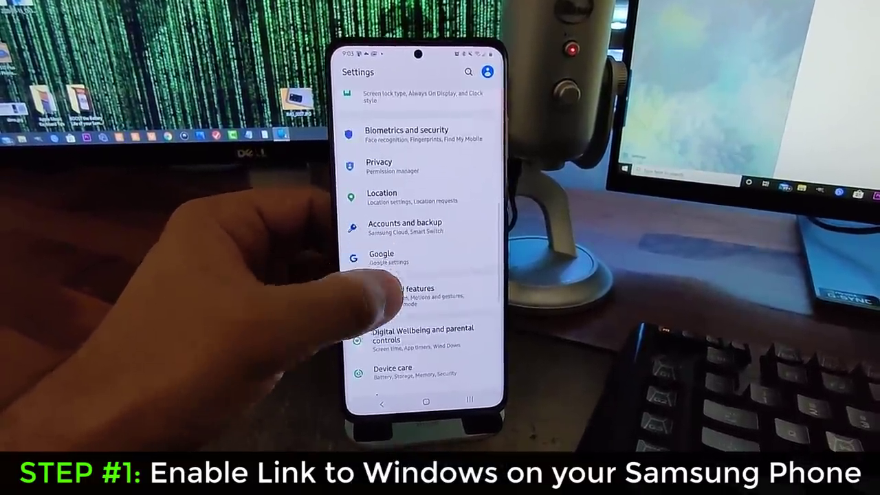
pyautogui.click(404, 288)
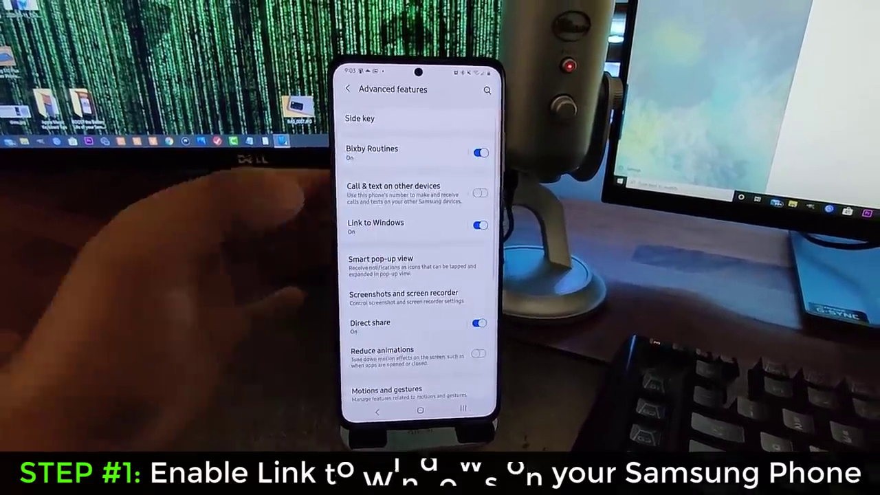
pyautogui.click(375, 227)
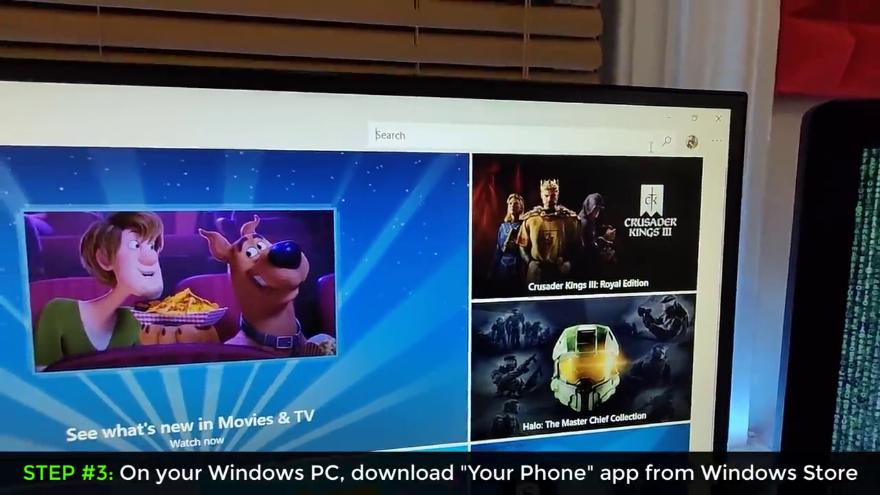
# Search the Microsoft Store for "your" to find the Your Phone app
pyautogui.write('your')
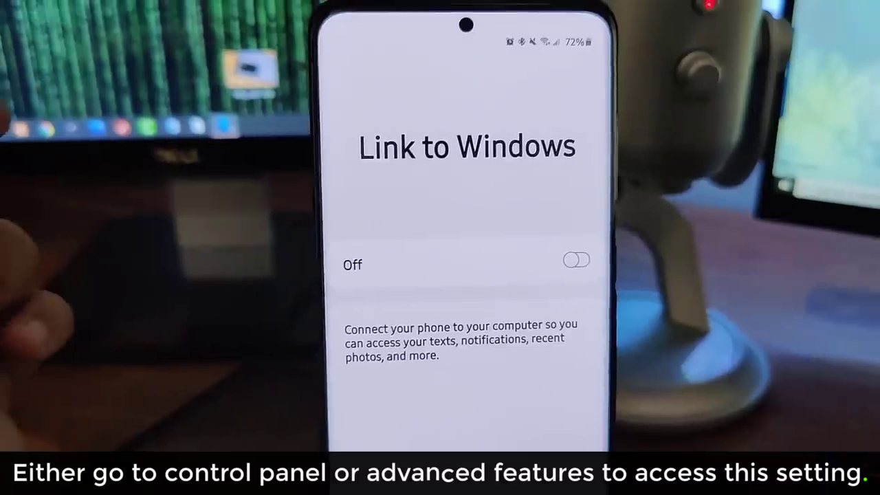
# Switch Link to Windows on and finish with Done, returning to the home screen
pyautogui.click(576, 259)
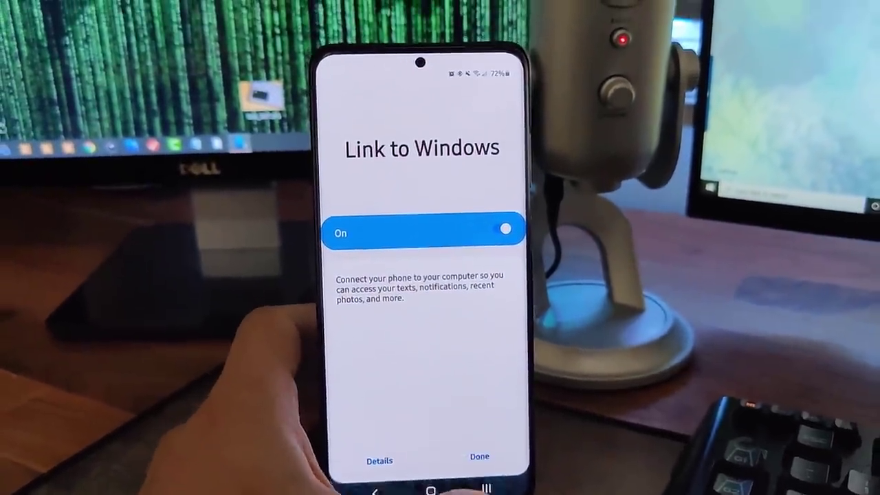
pyautogui.click(479, 456)
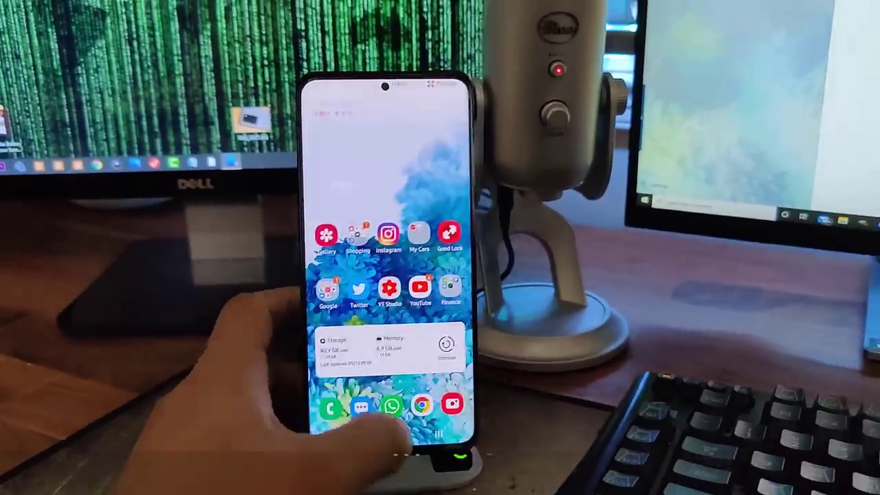